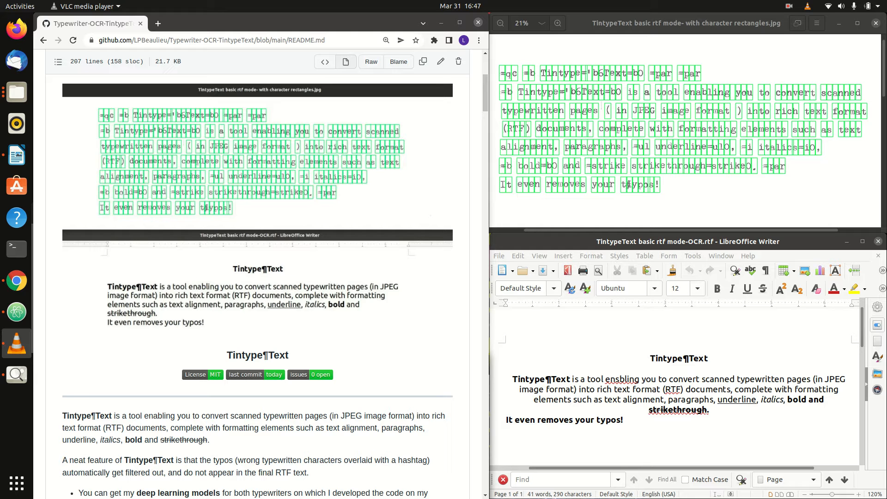
Scroll the Tintype¶Text README down to its Dependencies / Limitations section
{"action": "scroll", "scroll_direction": "down", "scroll_amount": 3}
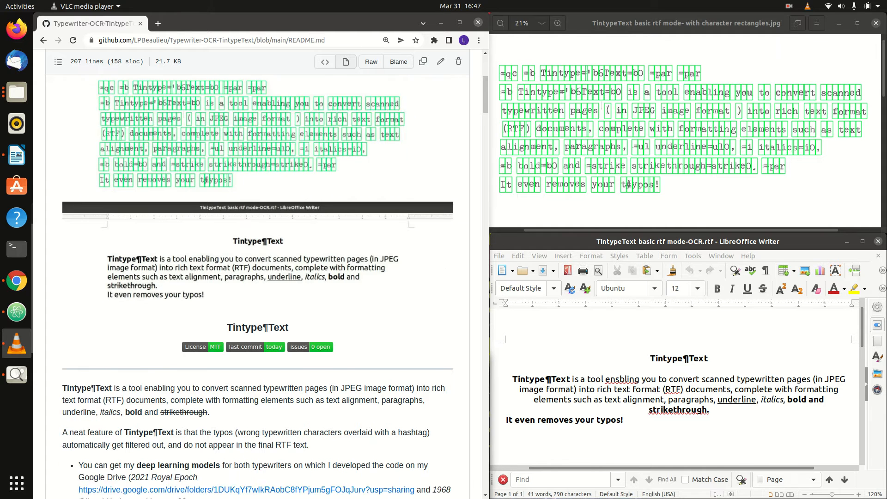
{"action": "scroll", "scroll_direction": "down", "scroll_amount": 3}
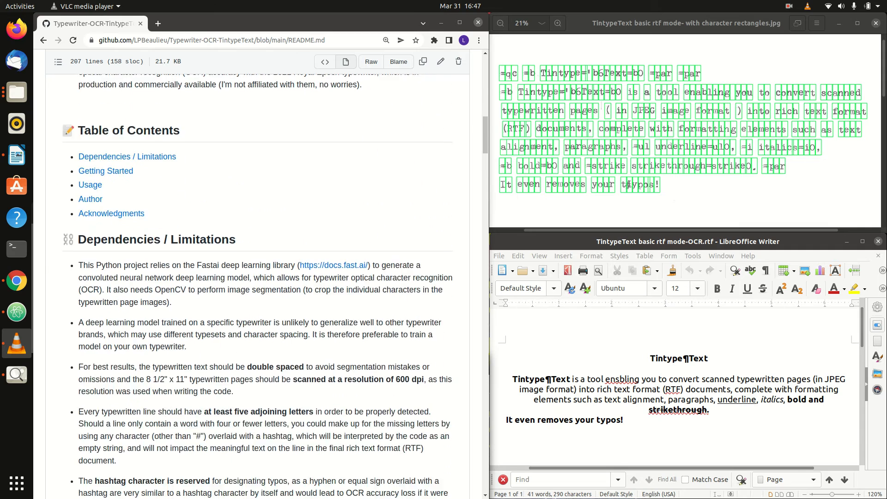
{"action": "scroll", "scroll_direction": "down", "scroll_amount": 3}
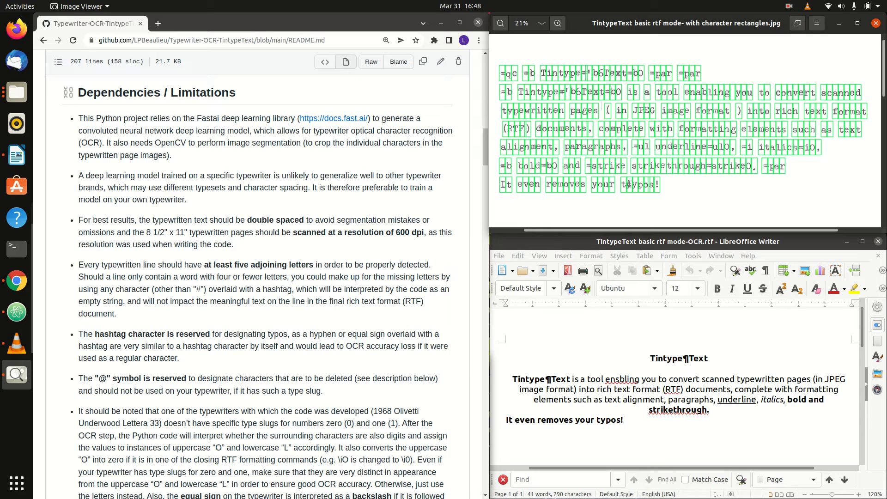
Scroll on to the notes on the reserved hashtag and @ characters and basic RTF mode
{"action": "scroll", "scroll_direction": "down", "scroll_amount": 3}
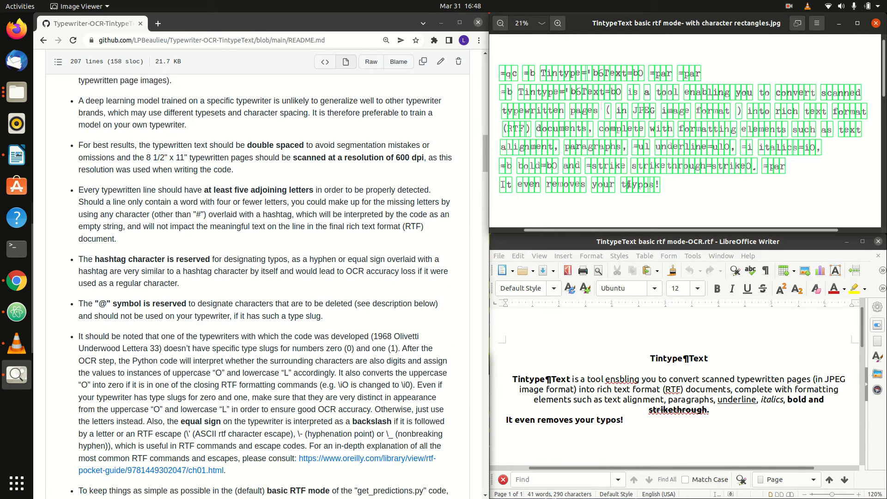
{"action": "scroll", "scroll_direction": "down", "scroll_amount": 3}
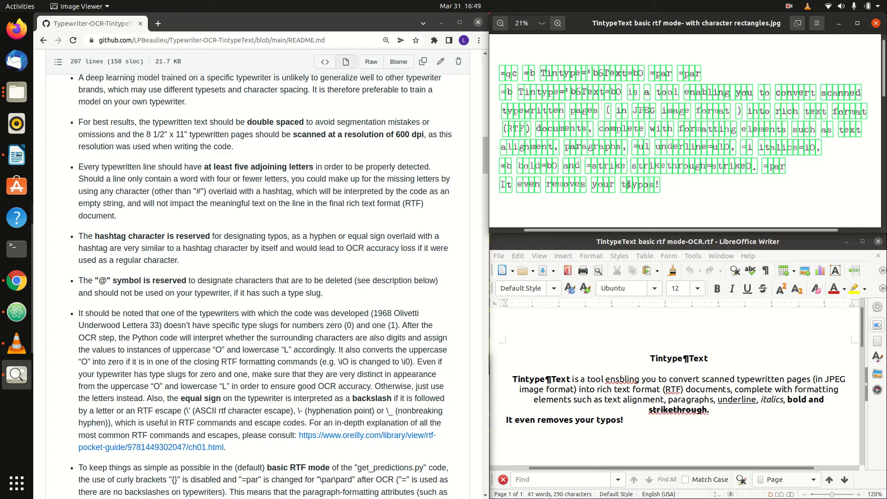
{"action": "scroll", "scroll_direction": "down", "scroll_amount": 3}
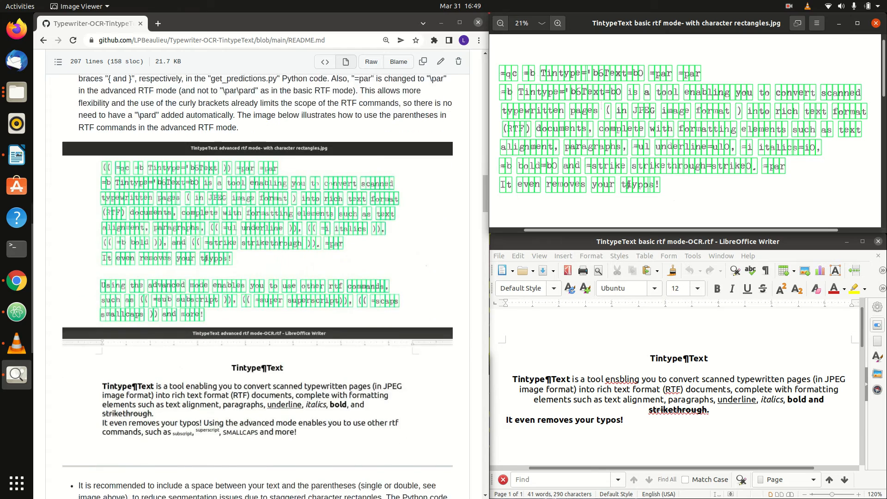
{"action": "scroll", "scroll_direction": "down", "scroll_amount": 3}
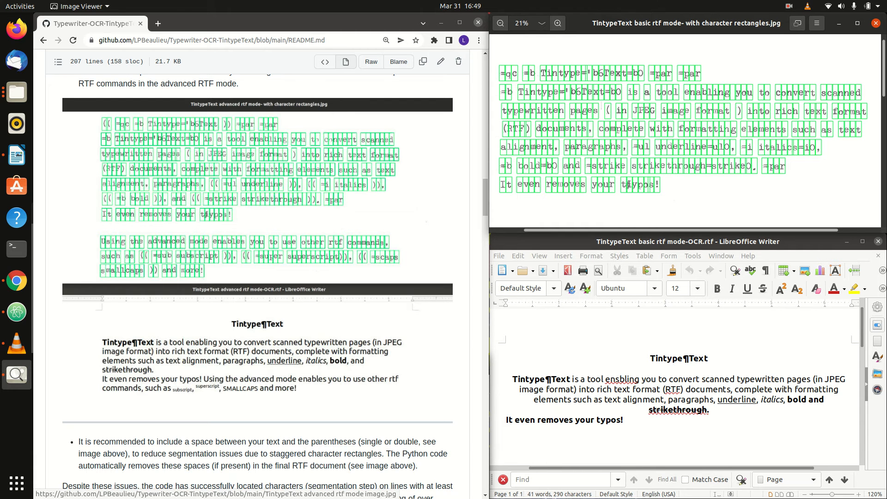
{"action": "scroll", "scroll_direction": "down", "scroll_amount": 3}
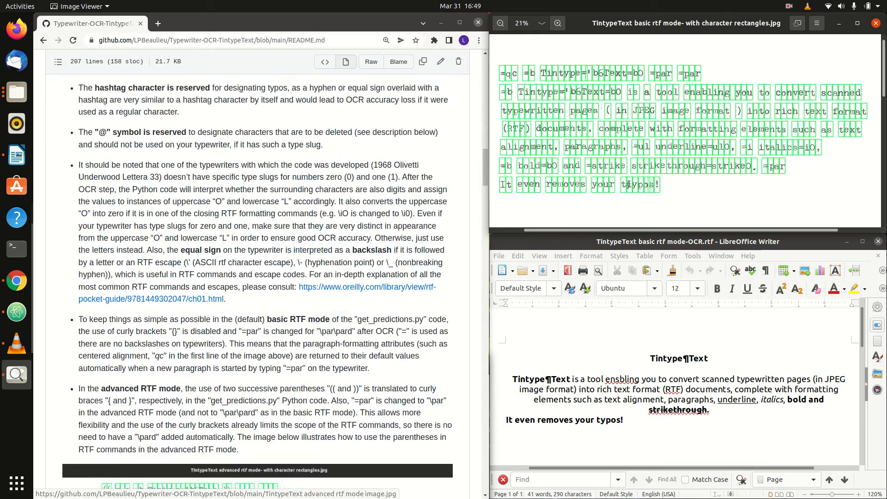
{"action": "scroll", "scroll_direction": "down", "scroll_amount": 3}
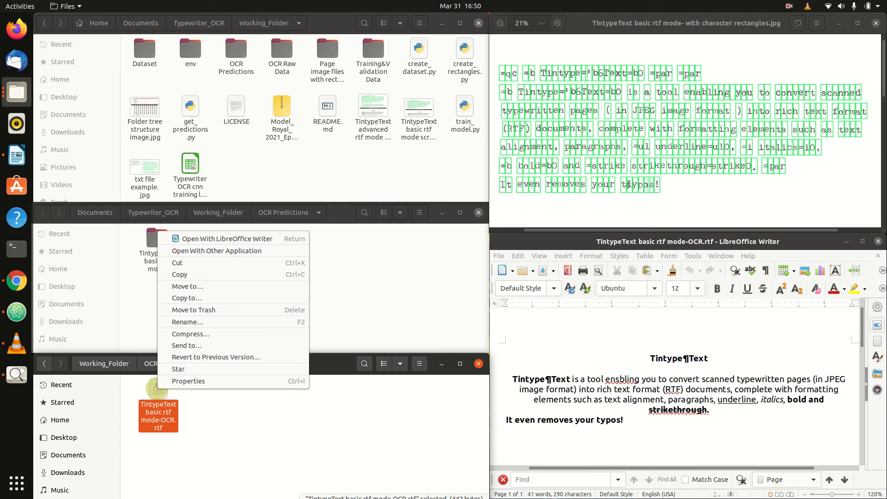
Open the OCR RTF file with Text Editor via Open With Other Application to view its raw RTF code
{"action": "left_click", "coordinate": [216, 251]}
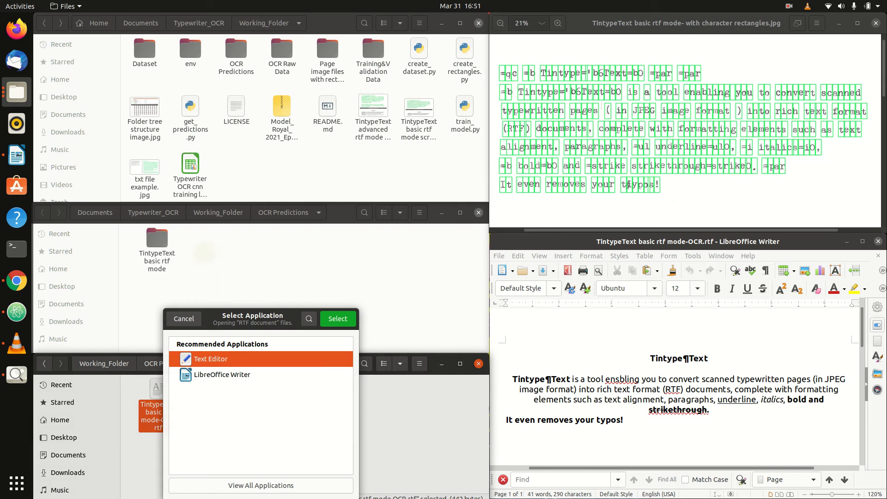
{"action": "left_click", "coordinate": [261, 485]}
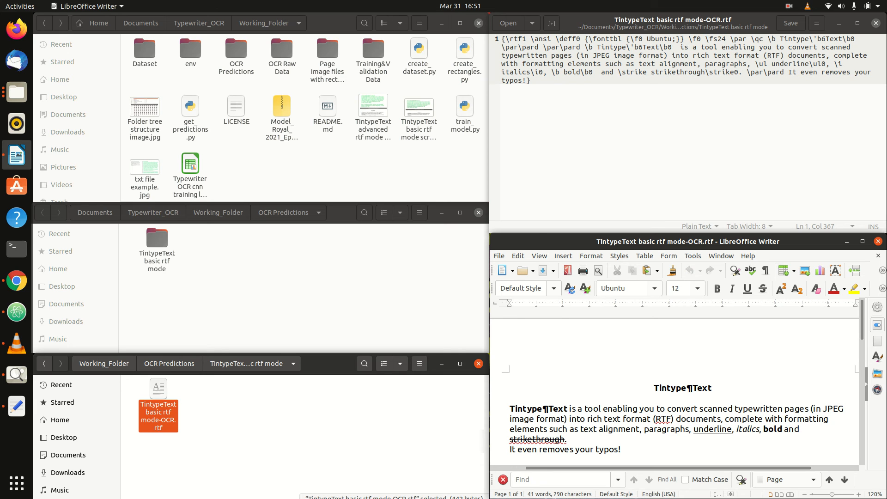
Work in the raw RTF code beside the rendered Writer document to fix the control words
{"action": "left_click", "coordinate": [508, 373]}
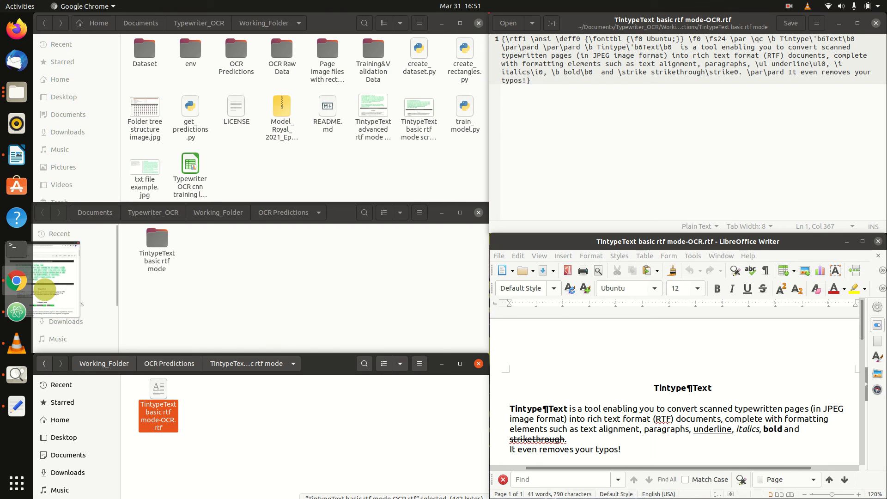
Return to the README in Chrome and scroll to the advanced RTF example and Getting Started
{"action": "left_click", "coordinate": [17, 281]}
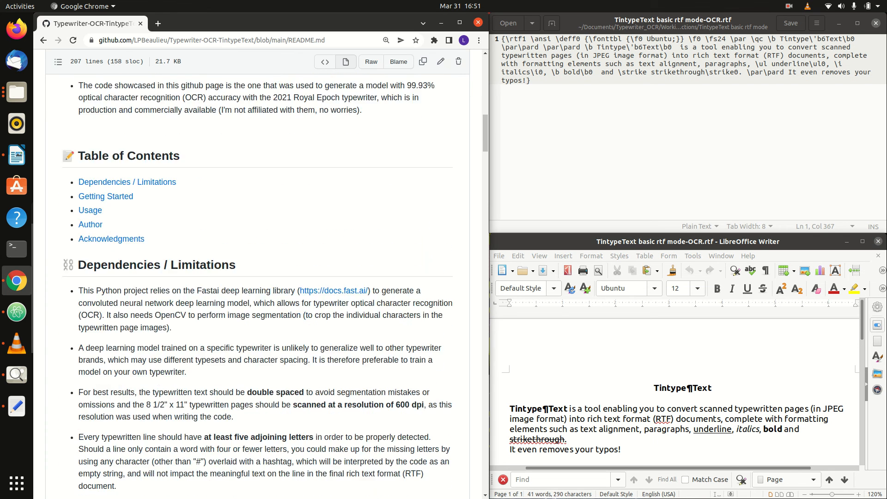
{"action": "scroll", "scroll_direction": "down", "scroll_amount": 3}
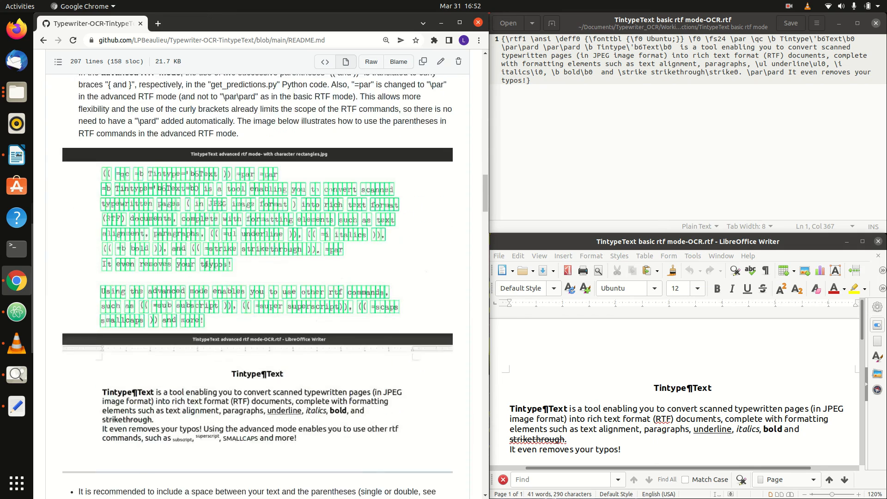
{"action": "scroll", "scroll_direction": "down", "scroll_amount": 3}
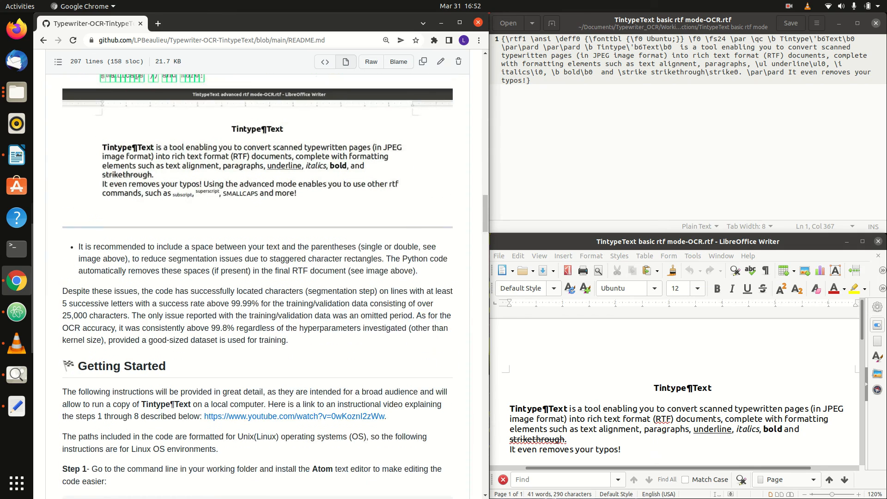
{"action": "mouse_move", "coordinate": [82, 366]}
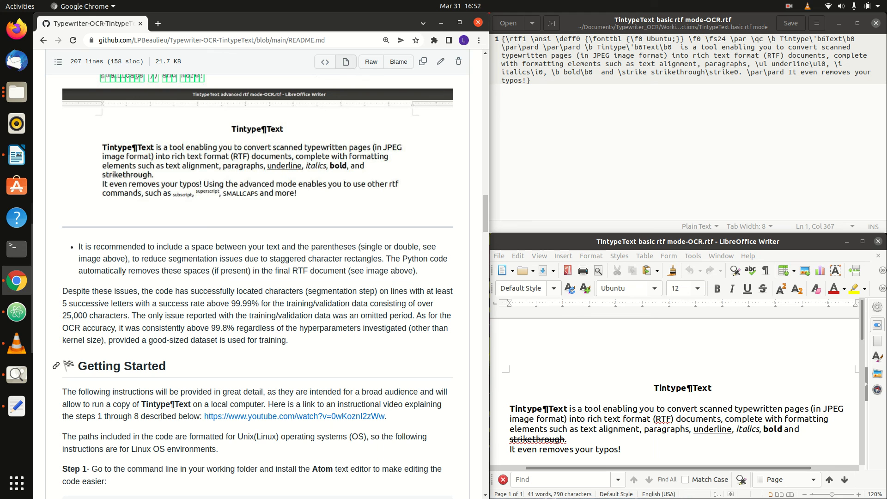